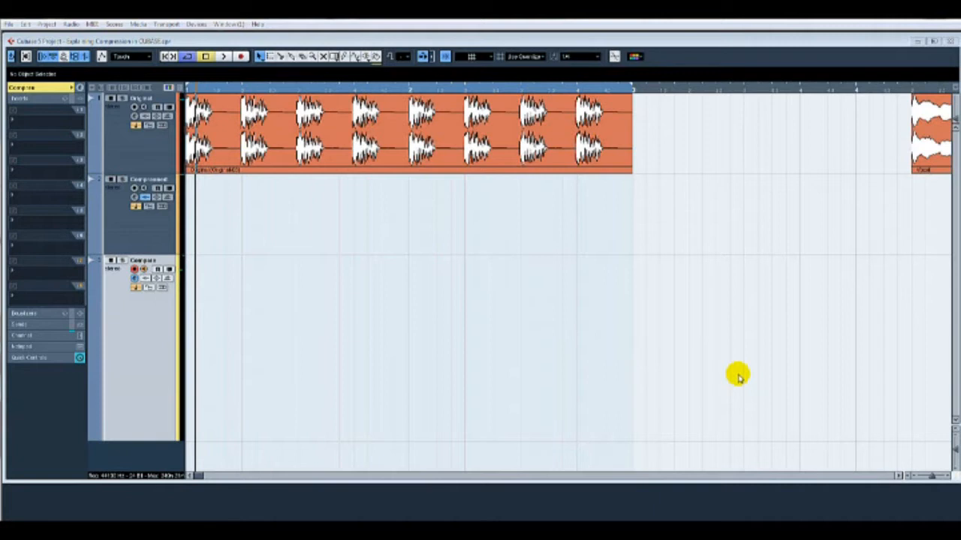
mouse_move(277, 193)
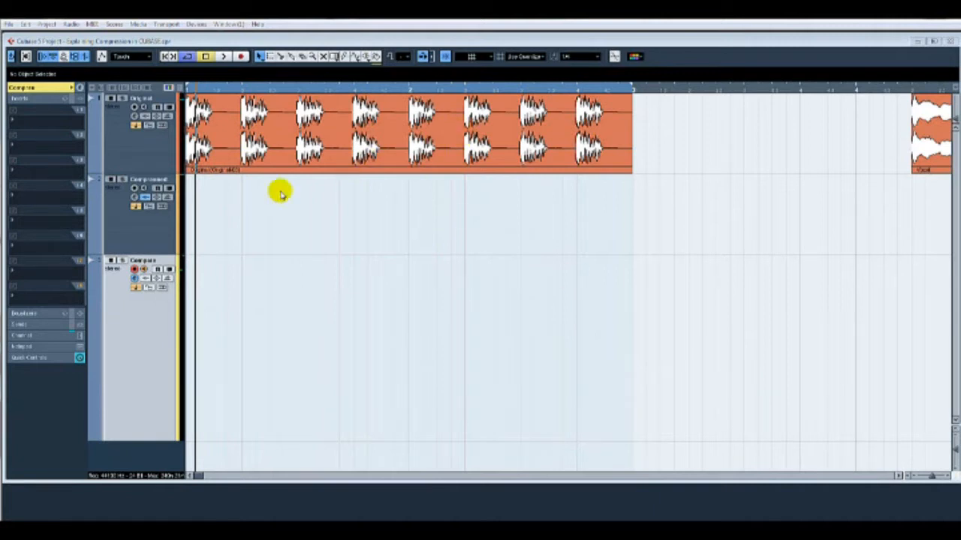
mouse_move(327, 189)
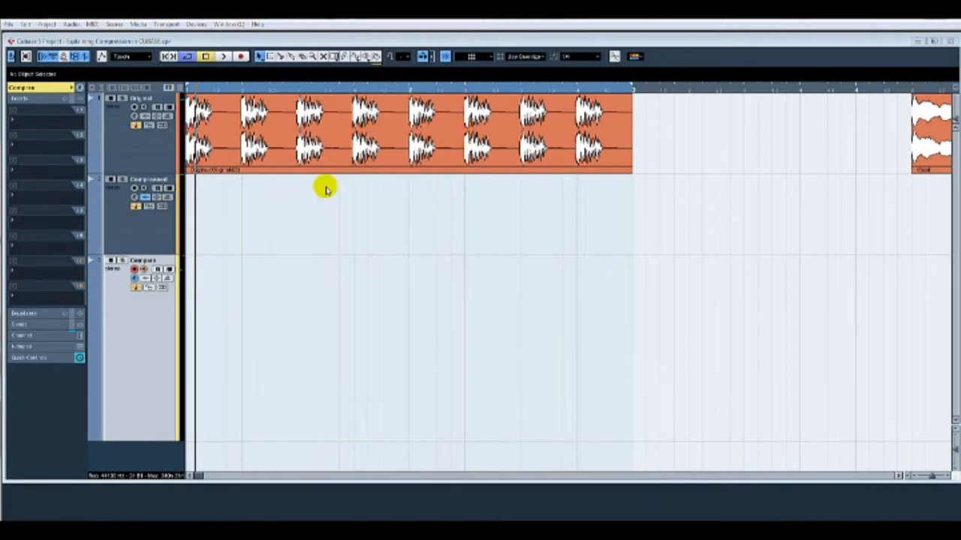
mouse_move(150, 337)
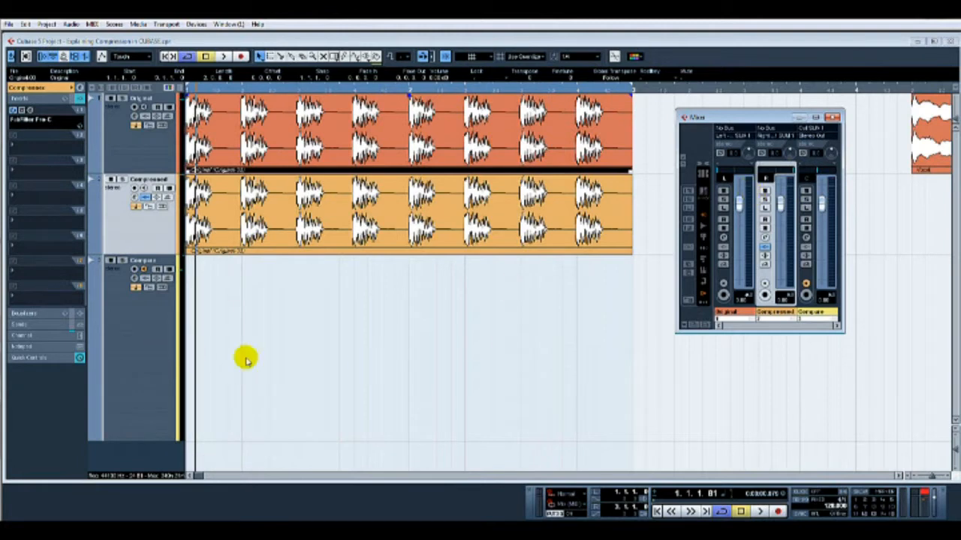
mouse_move(165, 359)
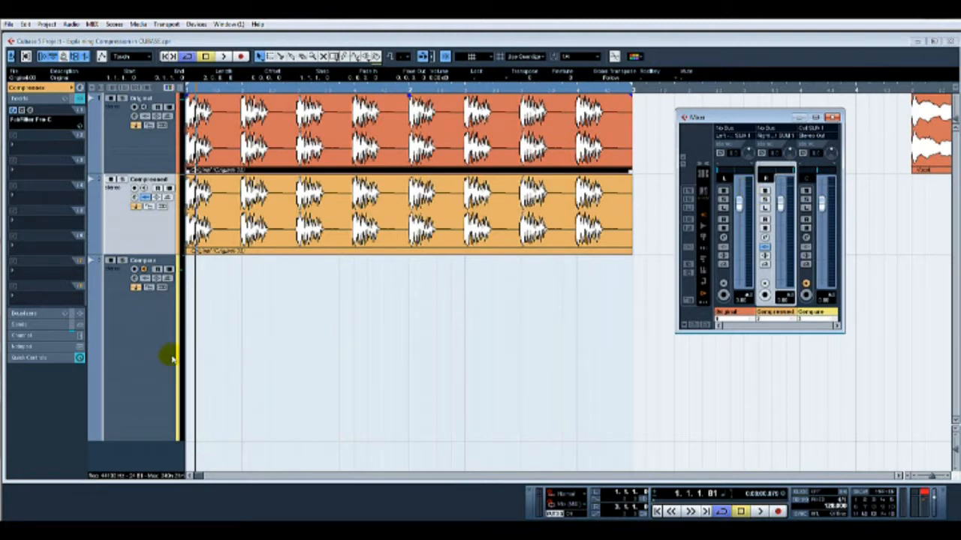
mouse_move(397, 370)
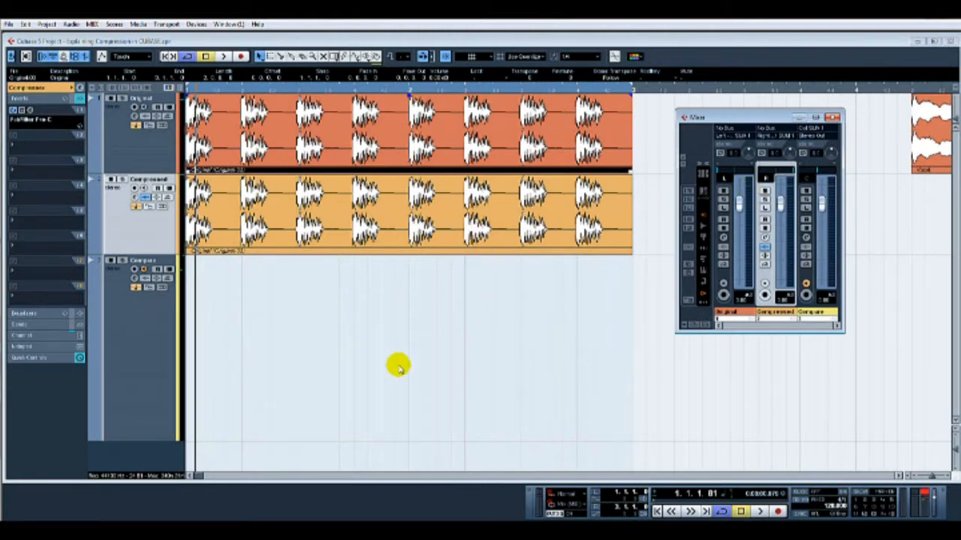
mouse_move(413, 287)
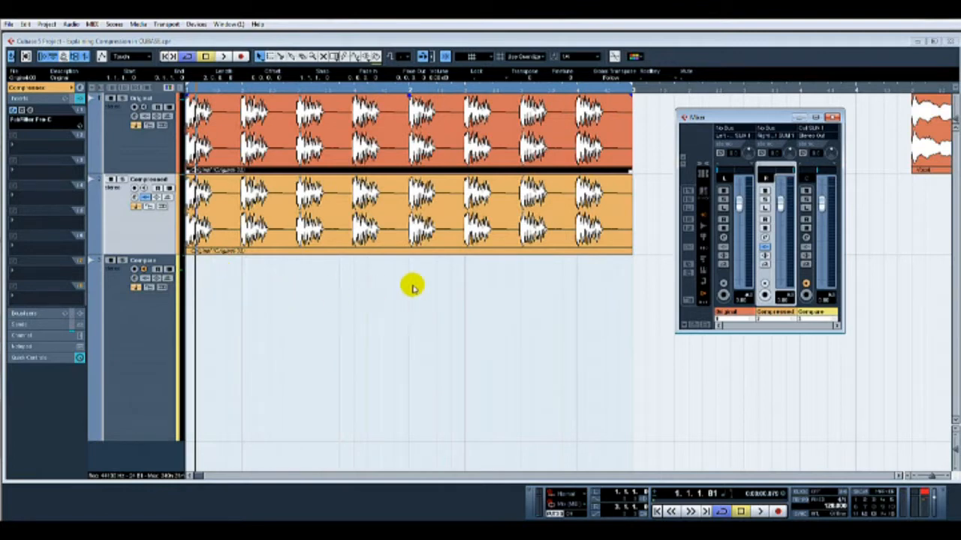
mouse_move(273, 118)
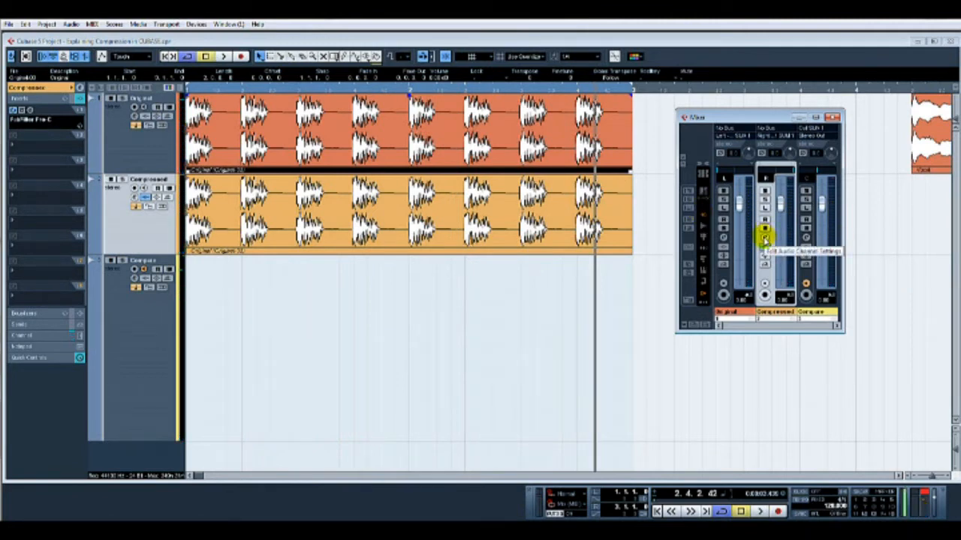
Step: Open the Compressed strip's channel settings and launch its FabFilter Pro-C insert
left_click(758, 238)
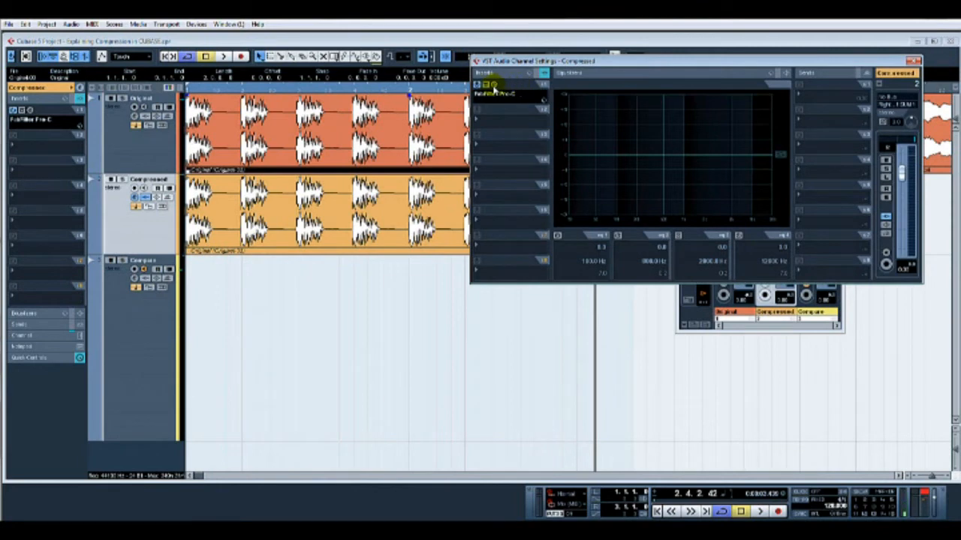
mouse_move(494, 85)
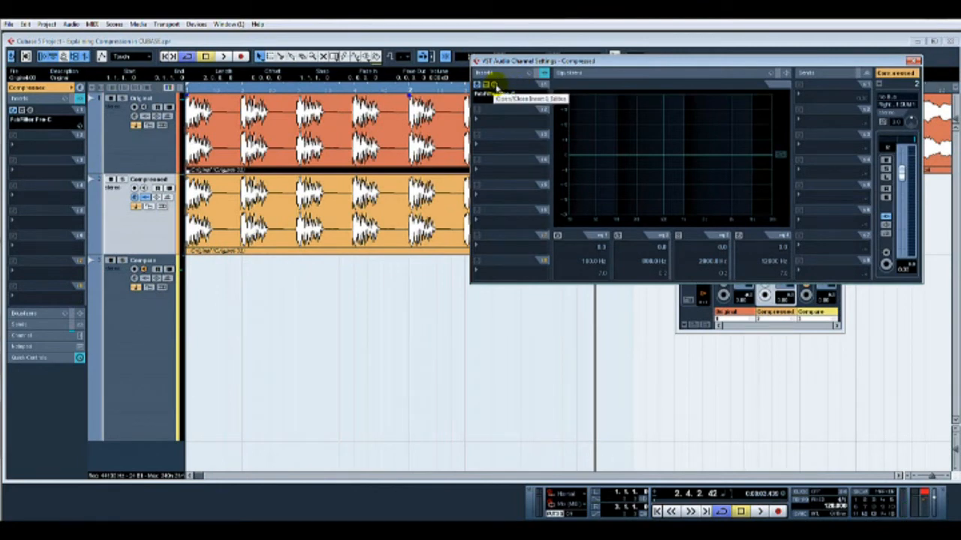
left_click(490, 85)
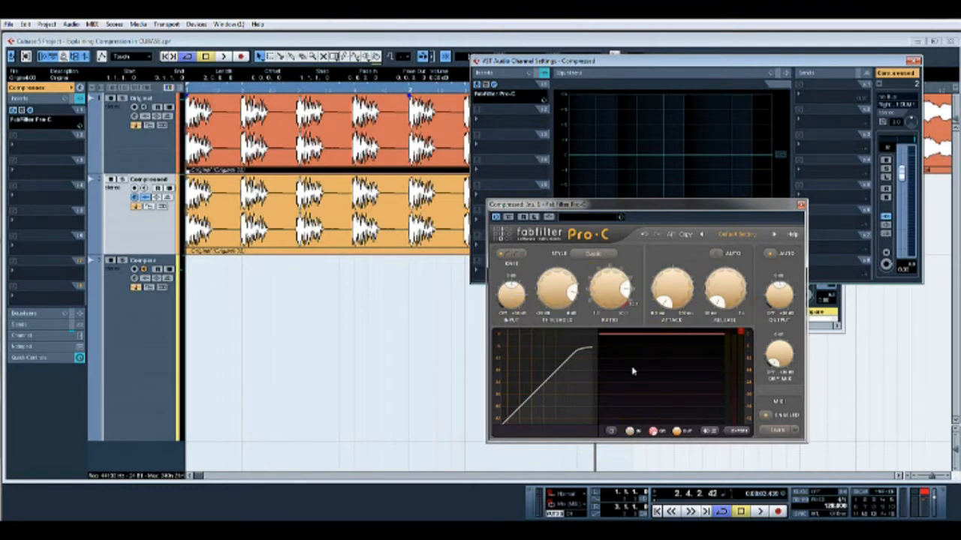
mouse_move(684, 376)
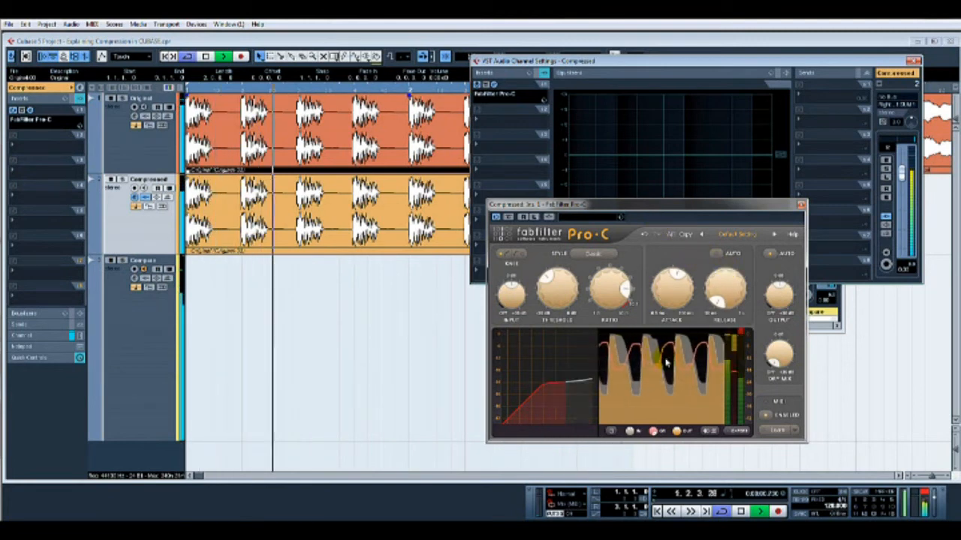
Step: Adjust a Pro-C compressor control on the kick loop during playback
left_click_drag(672, 289, 687, 293)
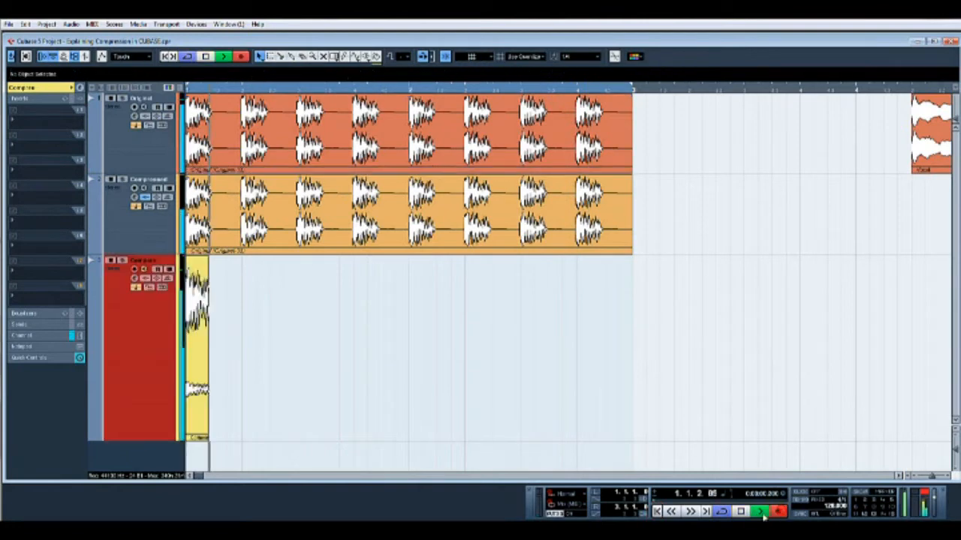
Step: Stop recording on the Transport and deselect the new Compare clip
left_click(756, 517)
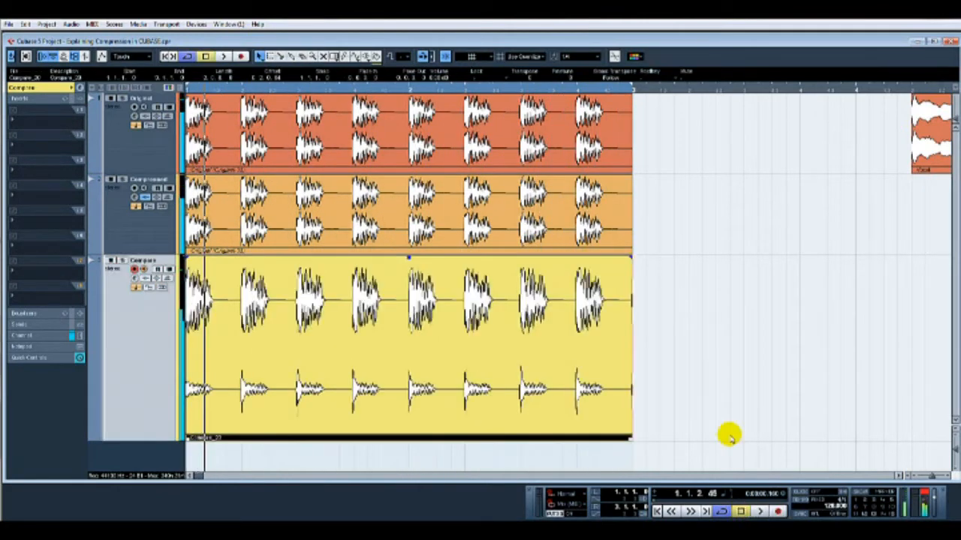
left_click(417, 304)
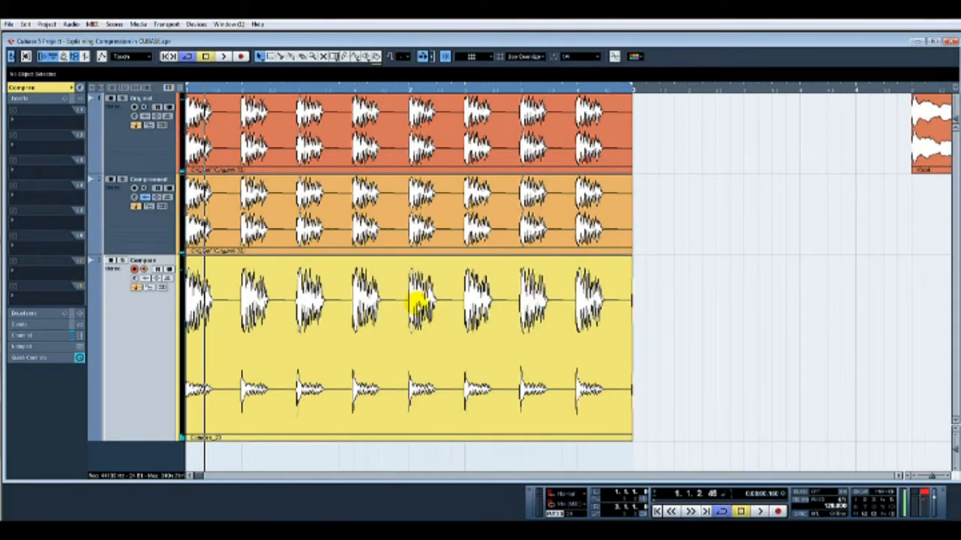
mouse_move(372, 375)
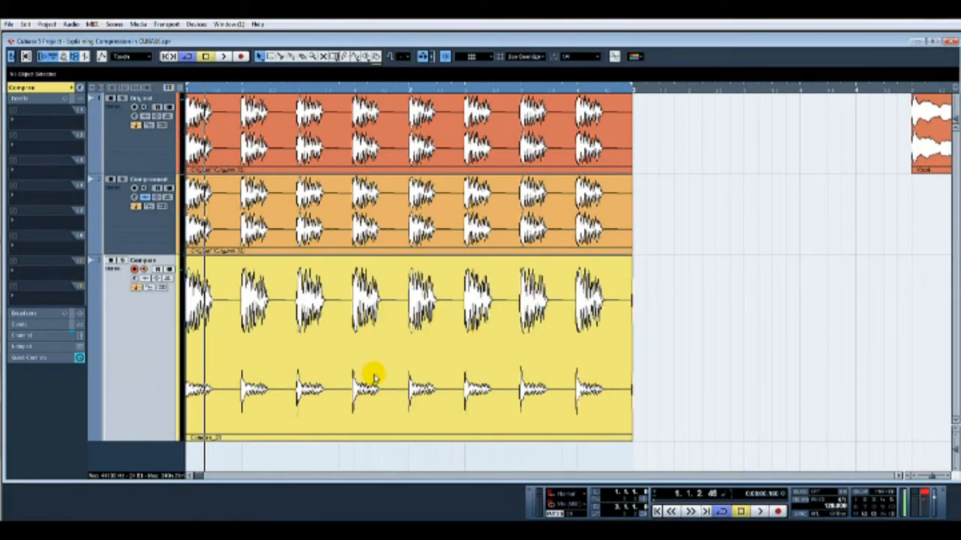
Step: Open Compare_20 in the Sample Editor, enlarge the waveform view and zoom onto one kick hit
double_click(372, 379)
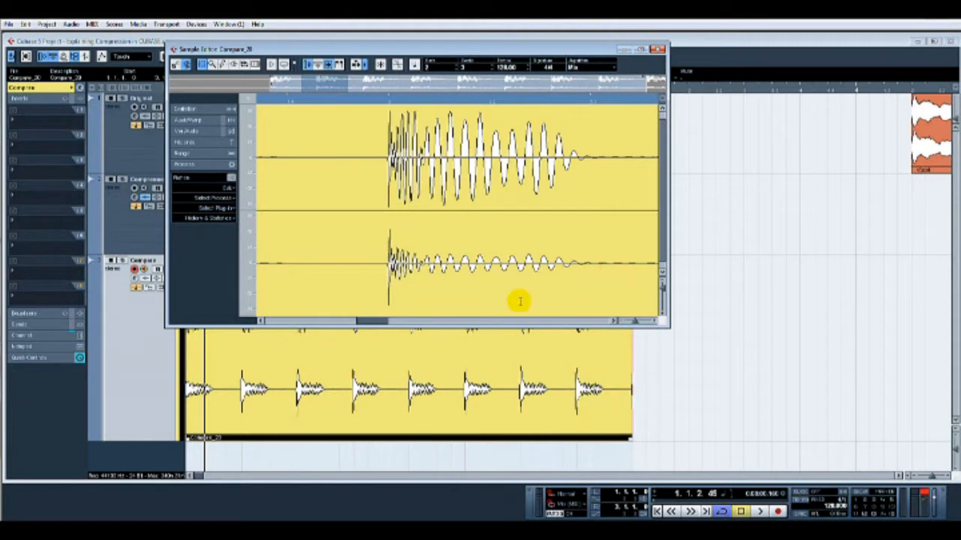
mouse_move(385, 255)
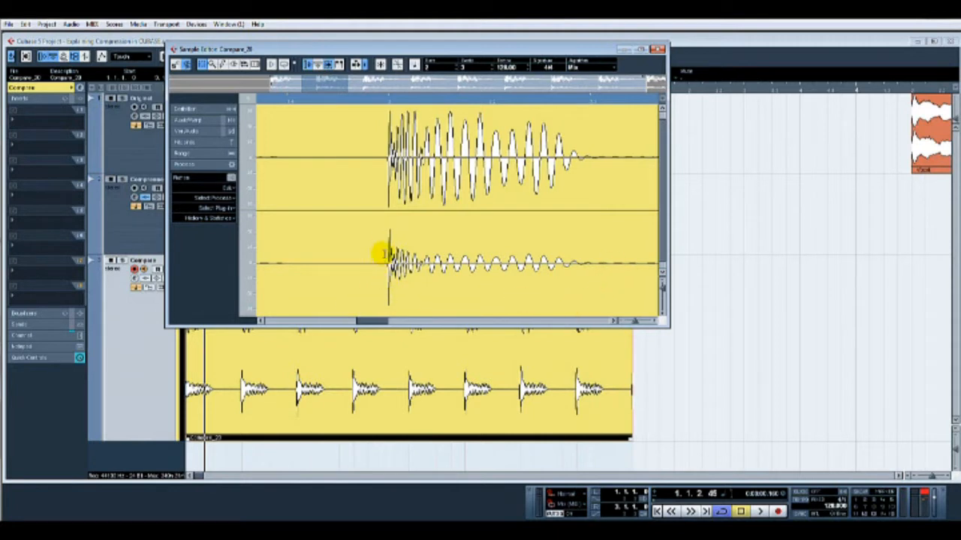
mouse_move(364, 254)
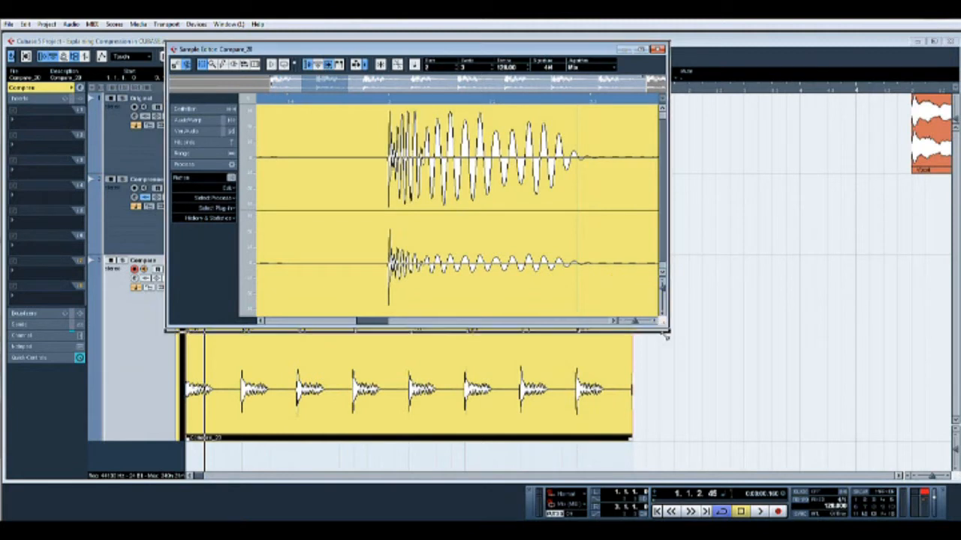
left_click_drag(666, 336, 683, 388)
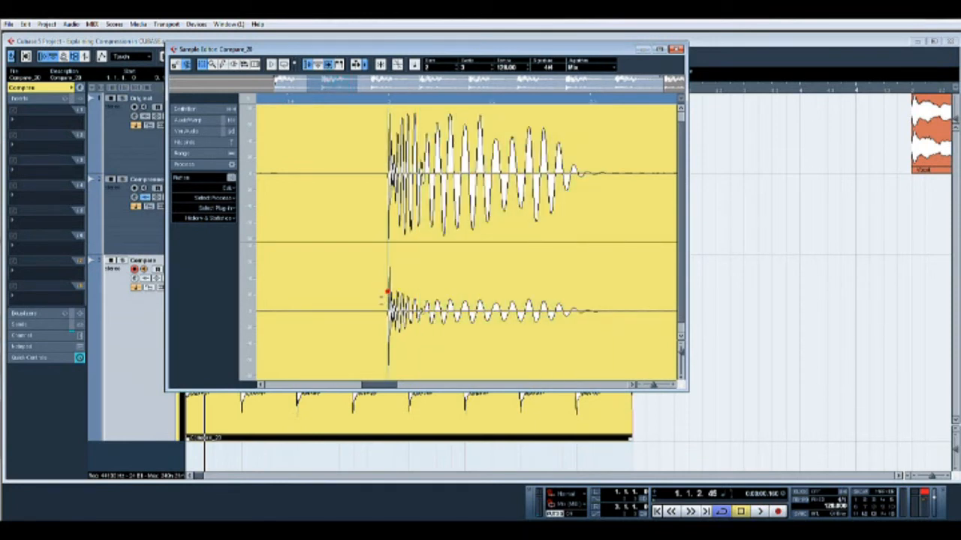
left_click_drag(387, 225, 420, 225)
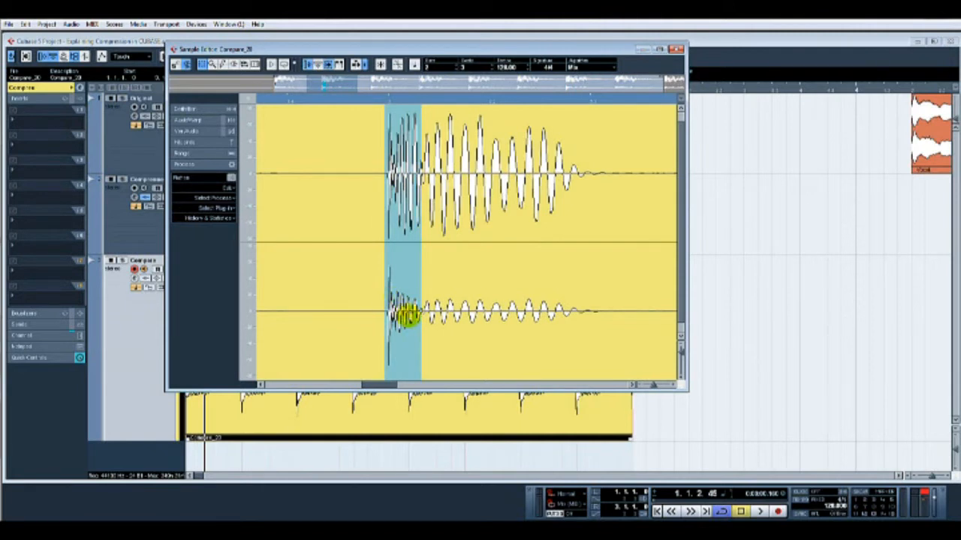
mouse_move(388, 283)
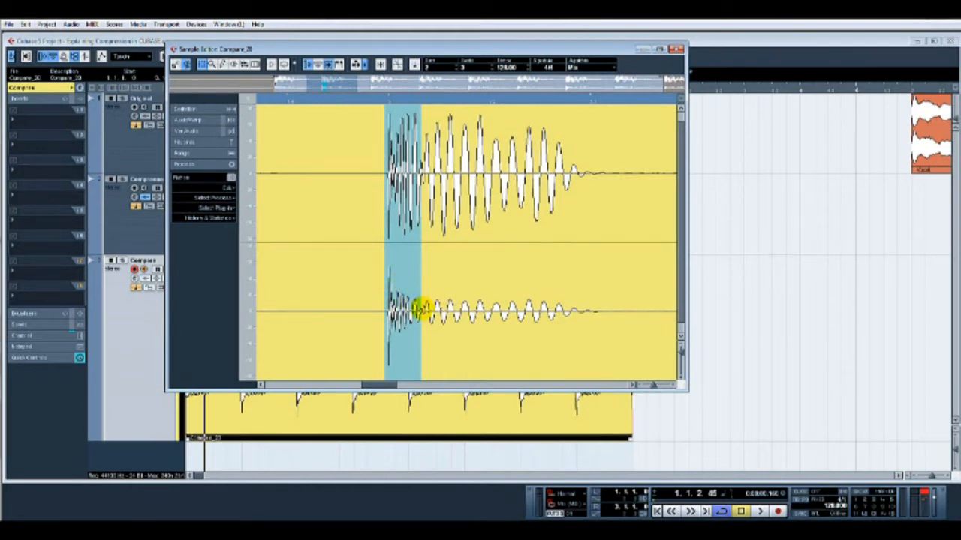
Step: Close the first take's Sample Editor, then close the Pro-C plug-in window
left_click(672, 47)
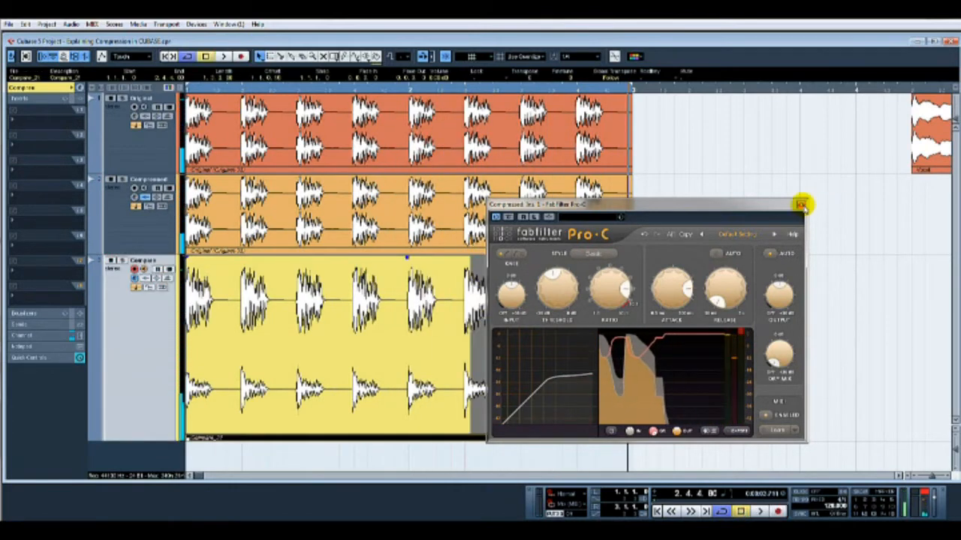
left_click(804, 204)
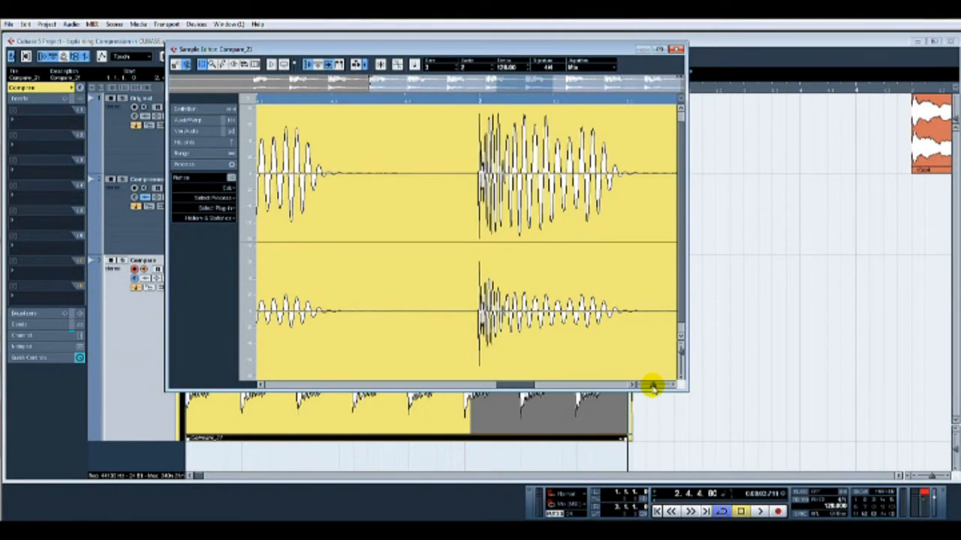
mouse_move(627, 322)
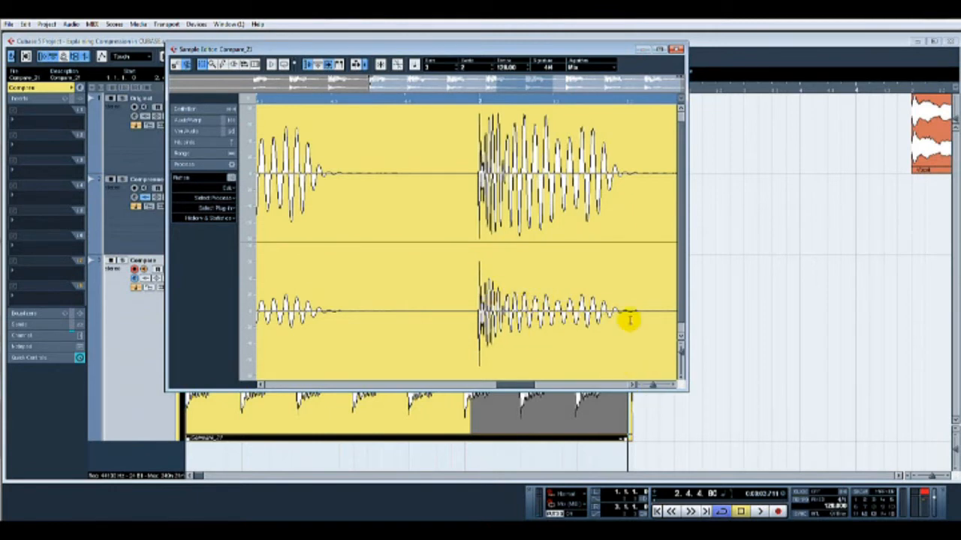
mouse_move(520, 316)
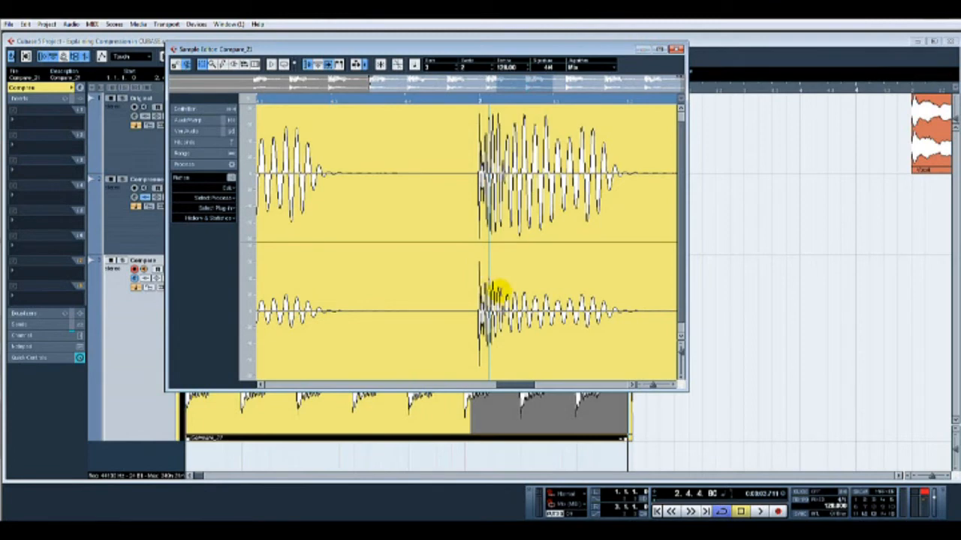
Step: Zoom in on Compare_21's second kick hit and its attack
left_click_drag(503, 300, 627, 307)
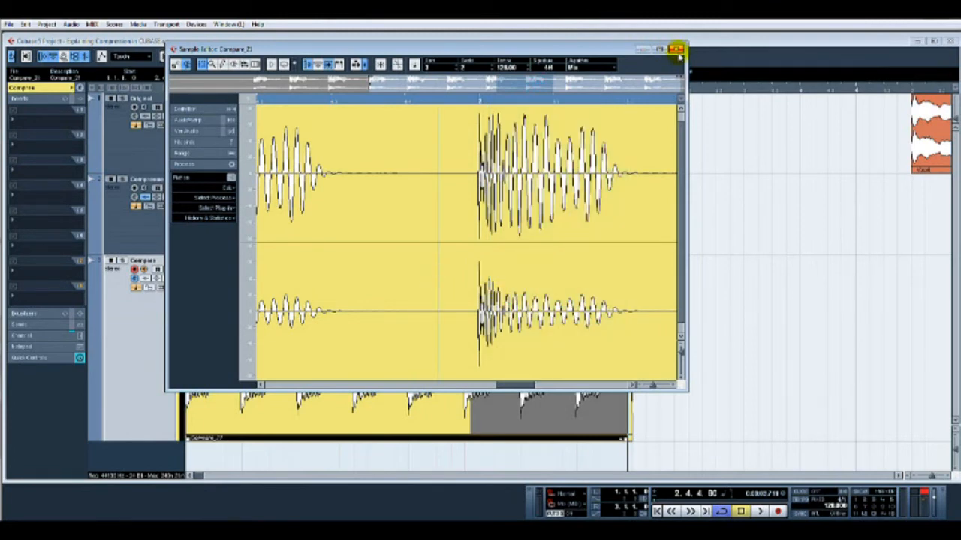
Step: Close the Sample Editor showing Compare_21
left_click(674, 50)
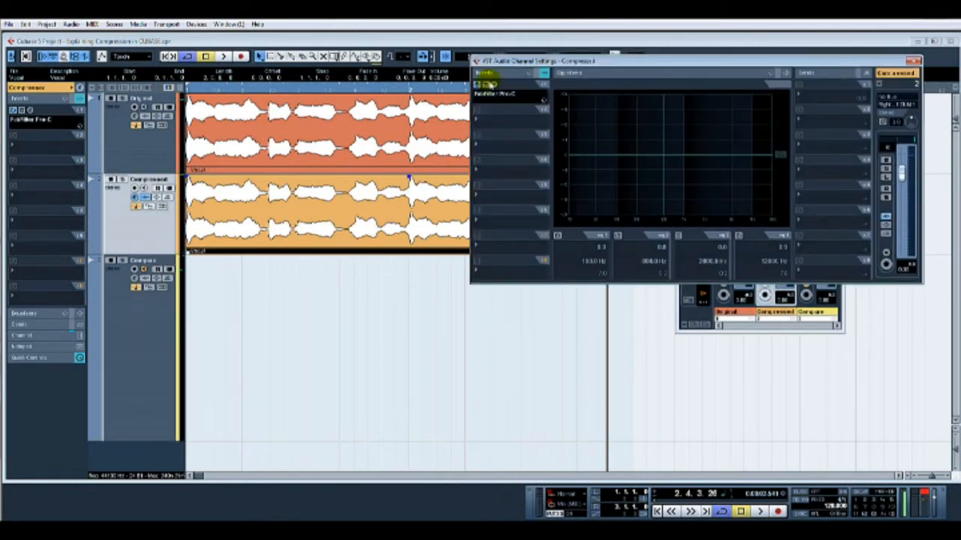
Step: Open Pro-C on the Compressed channel and adjust its threshold for the vocal
left_click(488, 85)
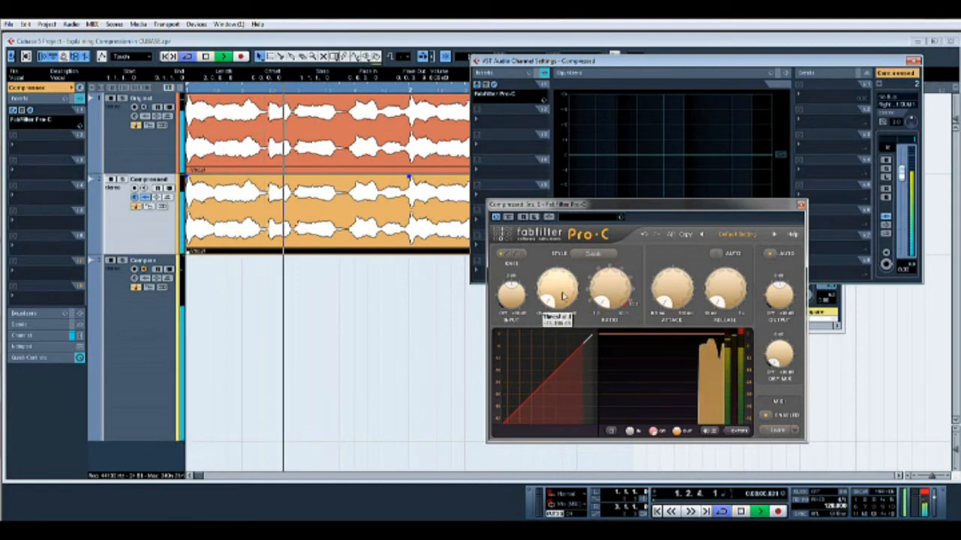
left_click(755, 513)
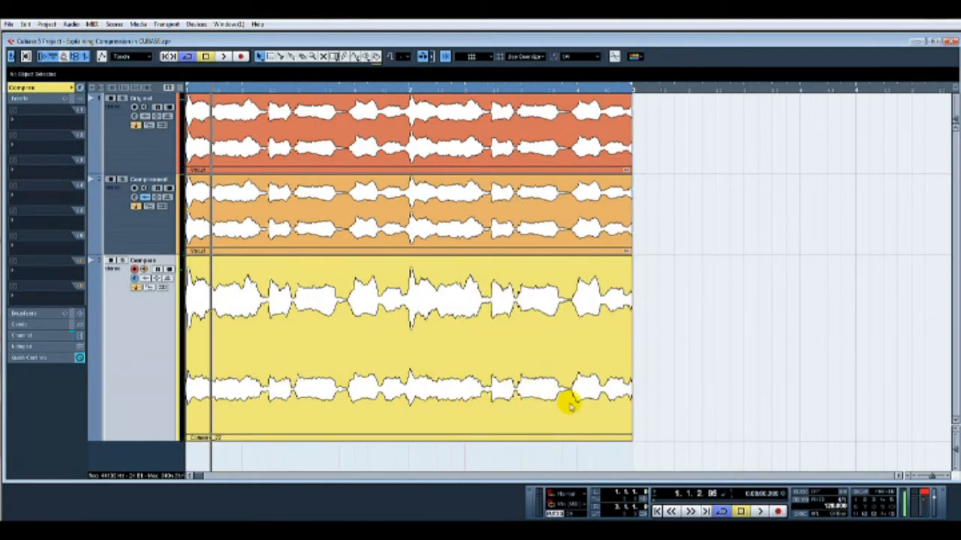
mouse_move(405, 278)
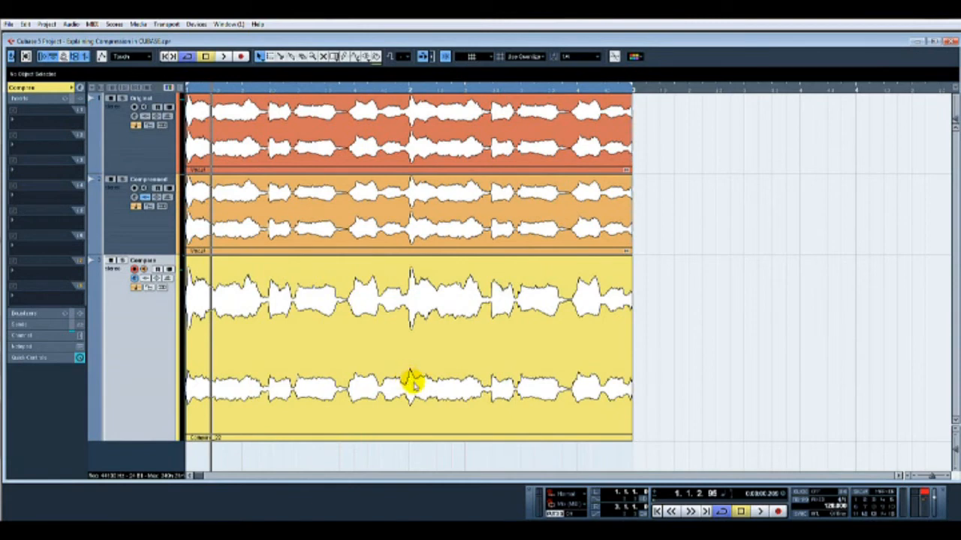
mouse_move(372, 391)
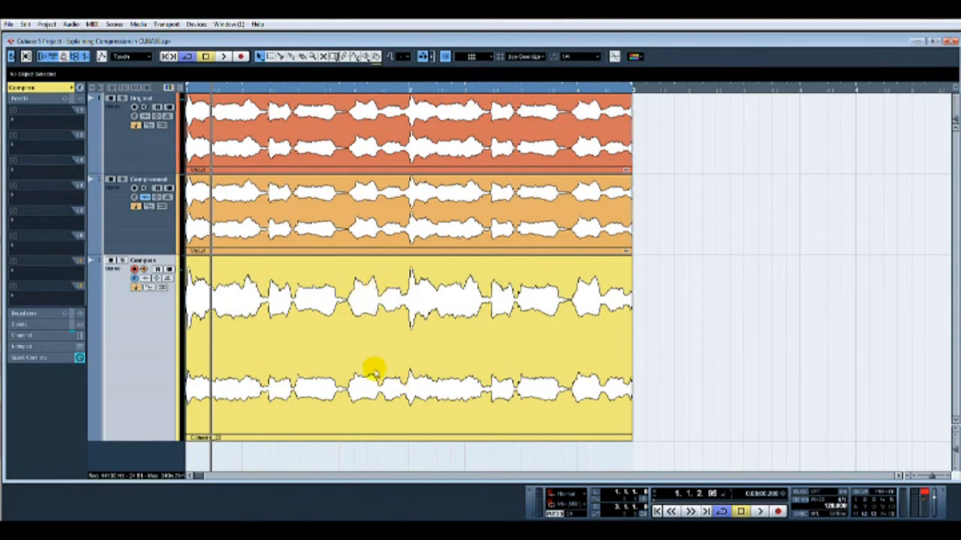
mouse_move(468, 414)
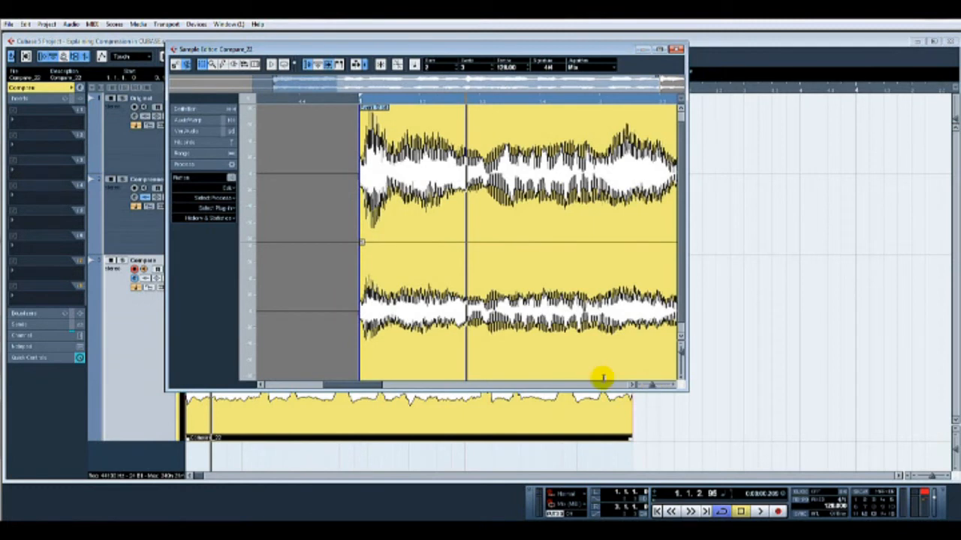
mouse_move(416, 286)
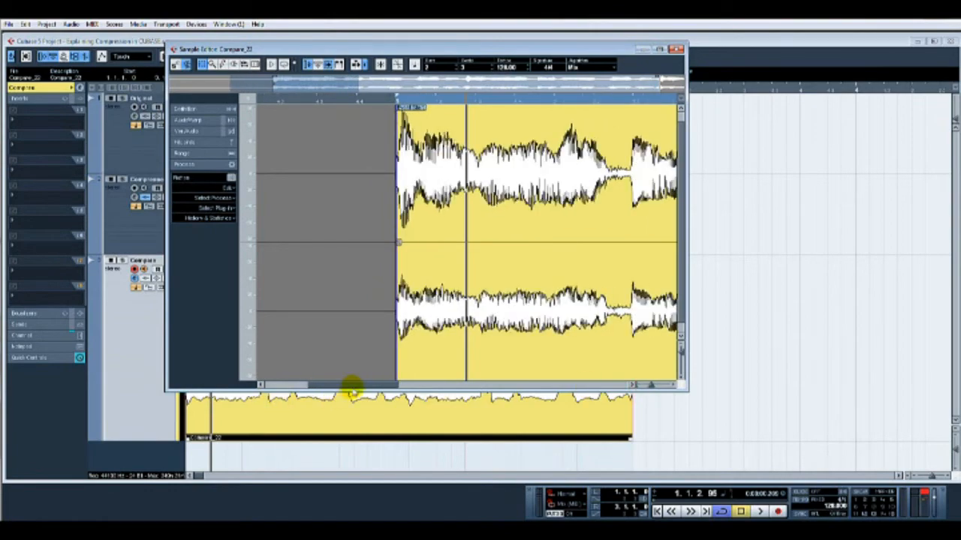
Step: Scroll through the Compare_22 vocal waveform, then close the Sample Editor
left_click_drag(353, 385, 417, 385)
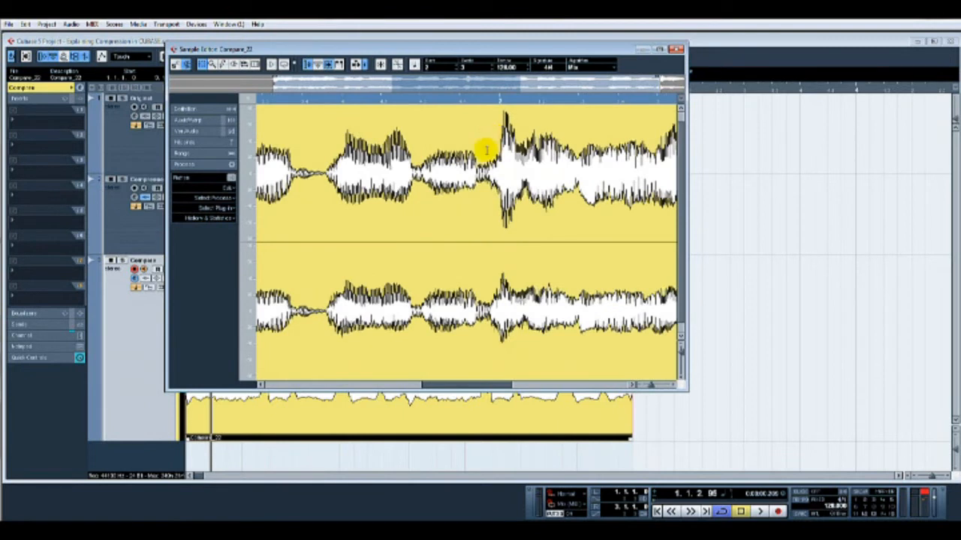
mouse_move(500, 145)
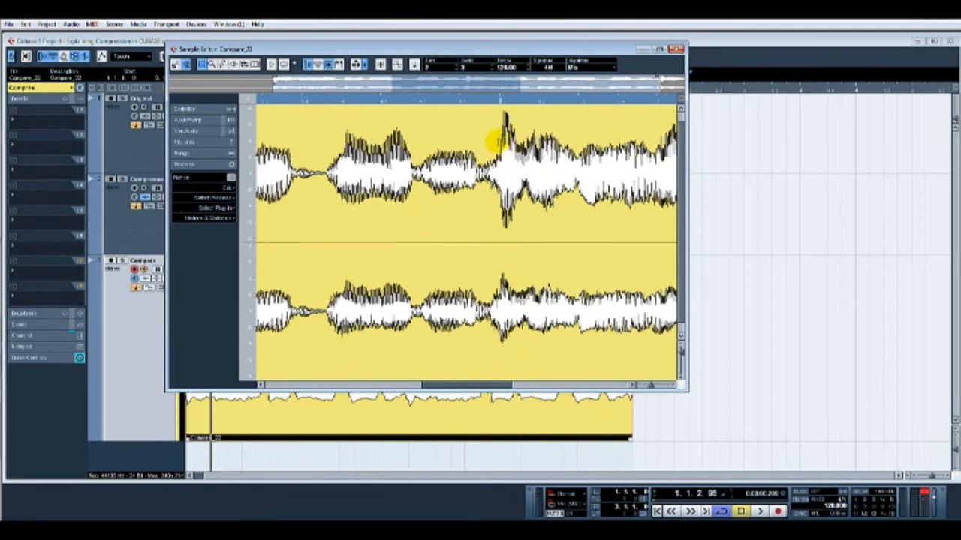
mouse_move(478, 245)
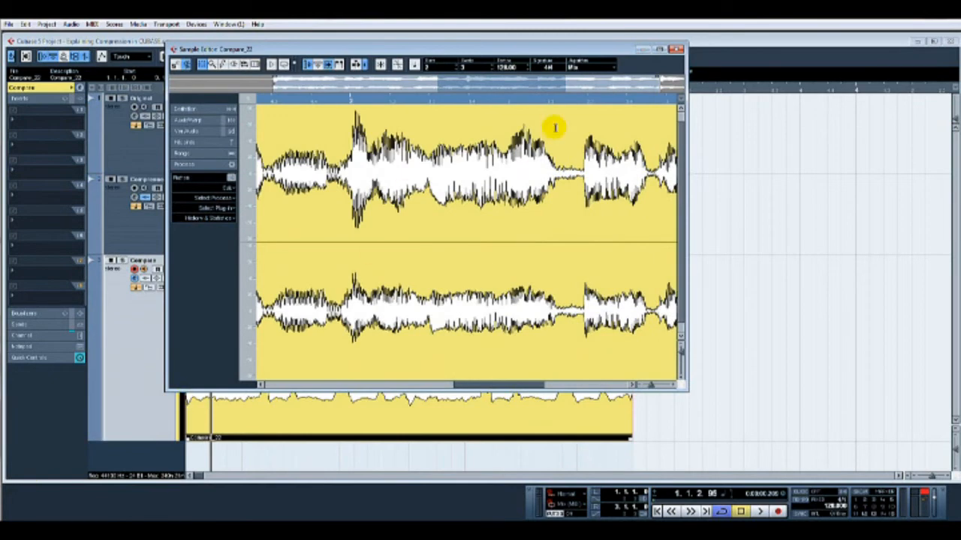
left_click(681, 49)
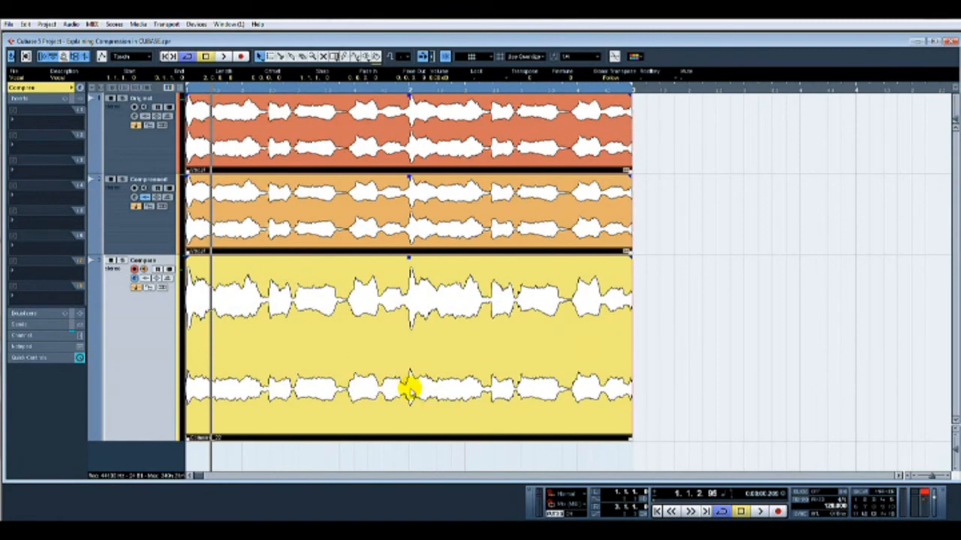
mouse_move(382, 407)
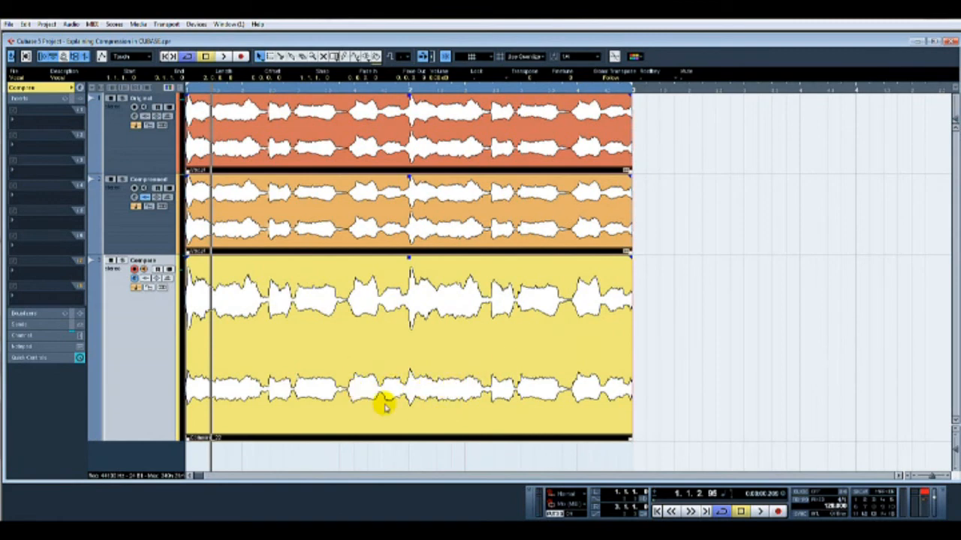